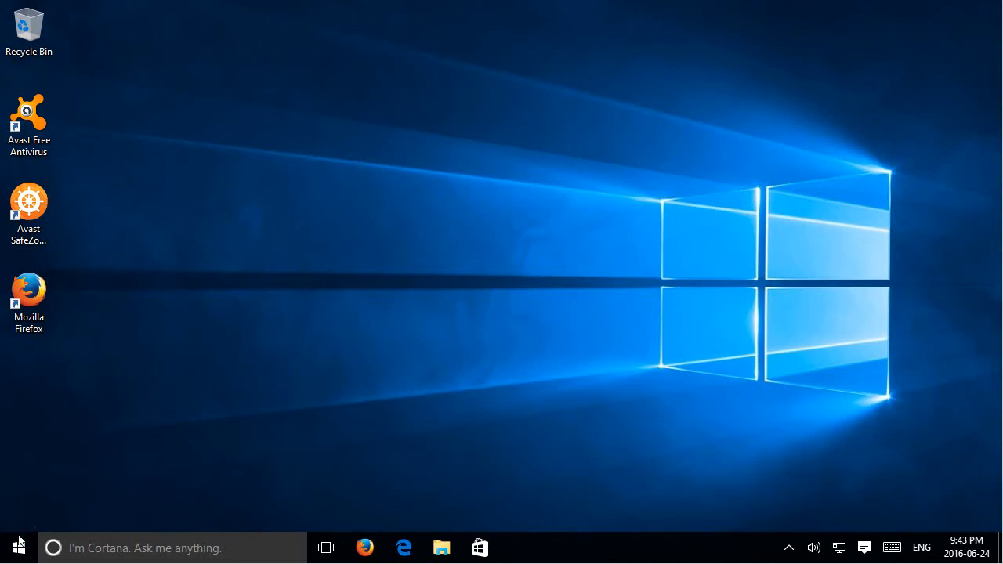
Step: Open Programs and Features from the Start button's quick link menu
right_click(14, 549)
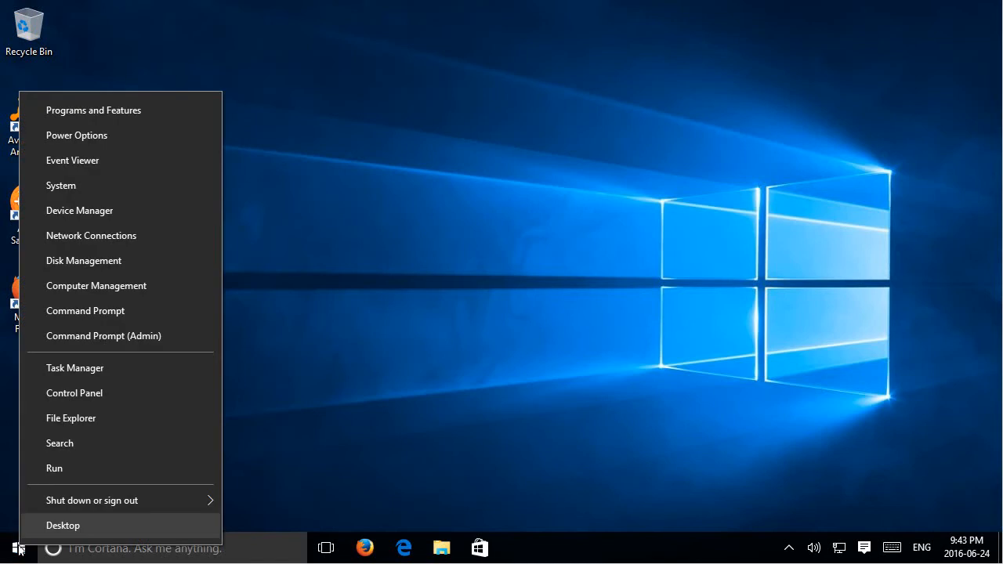
mouse_move(113, 123)
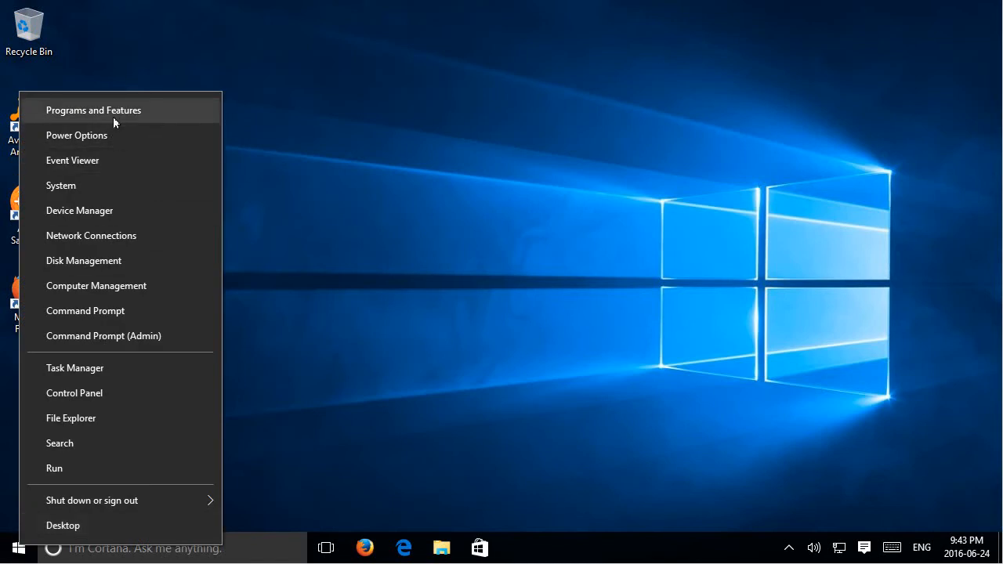
left_click(94, 110)
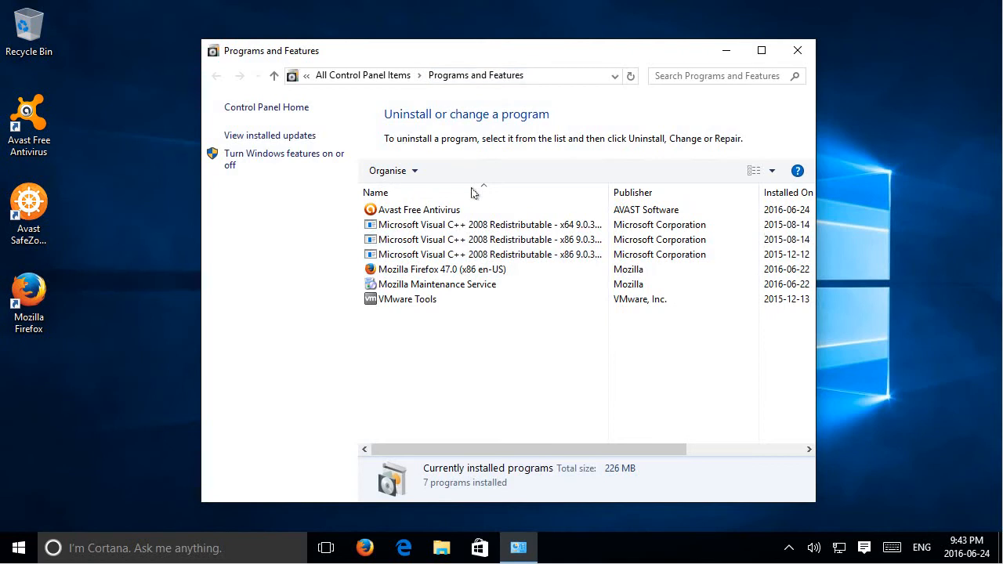
Step: Select Avast Free Antivirus (AVAST Software, version 12.1.2272) in the program list
left_click(418, 210)
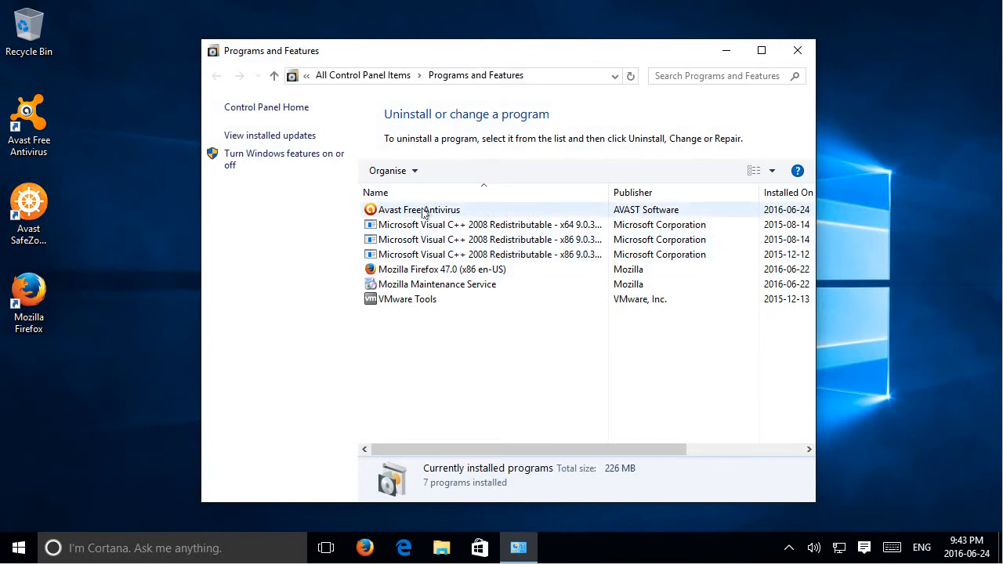
left_click(420, 210)
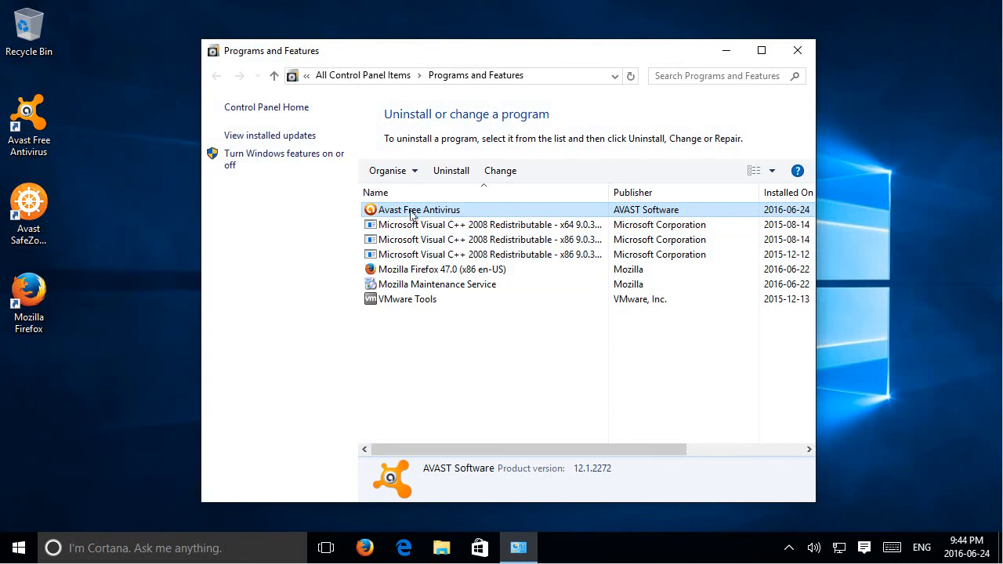
mouse_move(452, 170)
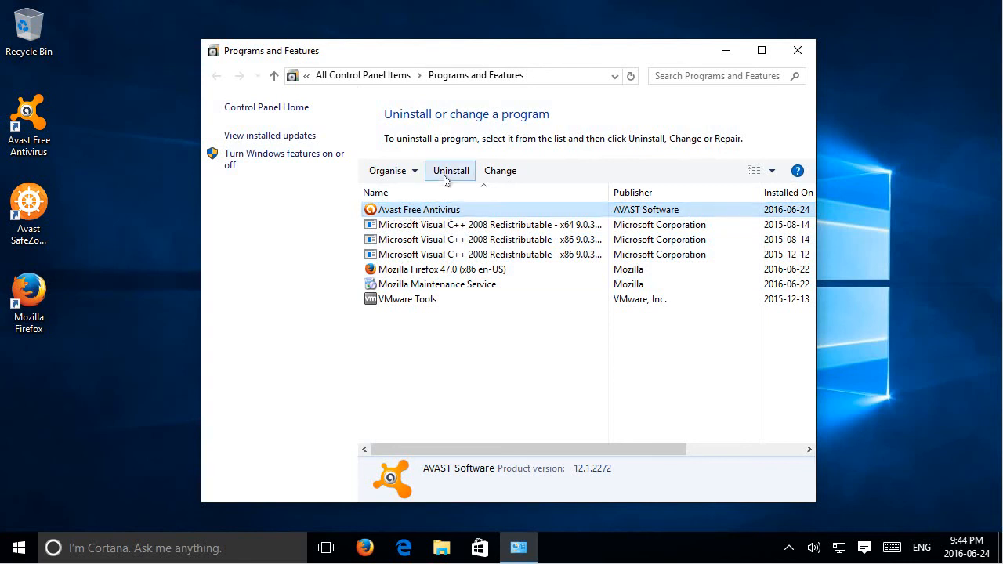
Step: Begin uninstalling Avast Free Antivirus and answer Yes to the uninstall warning
left_click(452, 170)
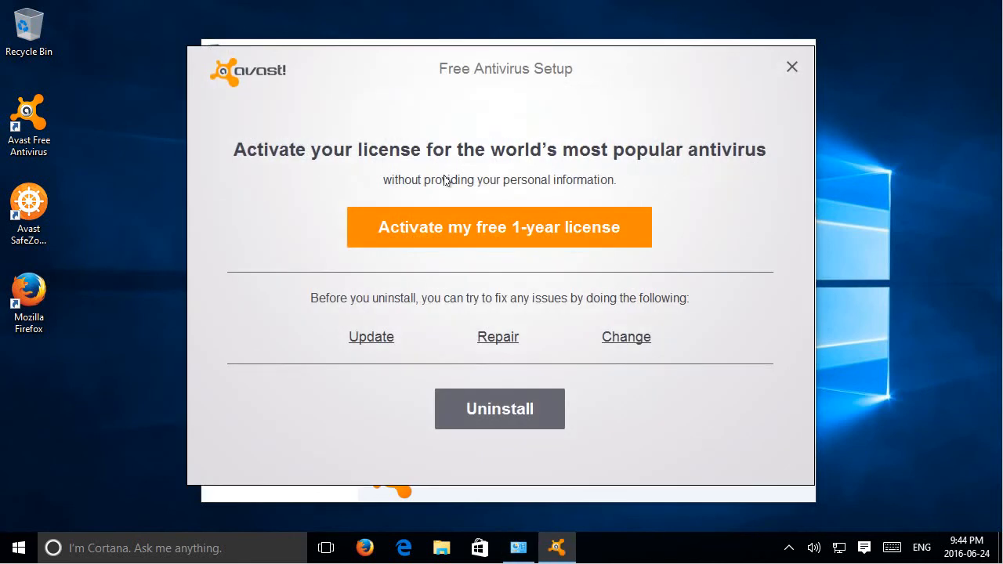
mouse_move(506, 381)
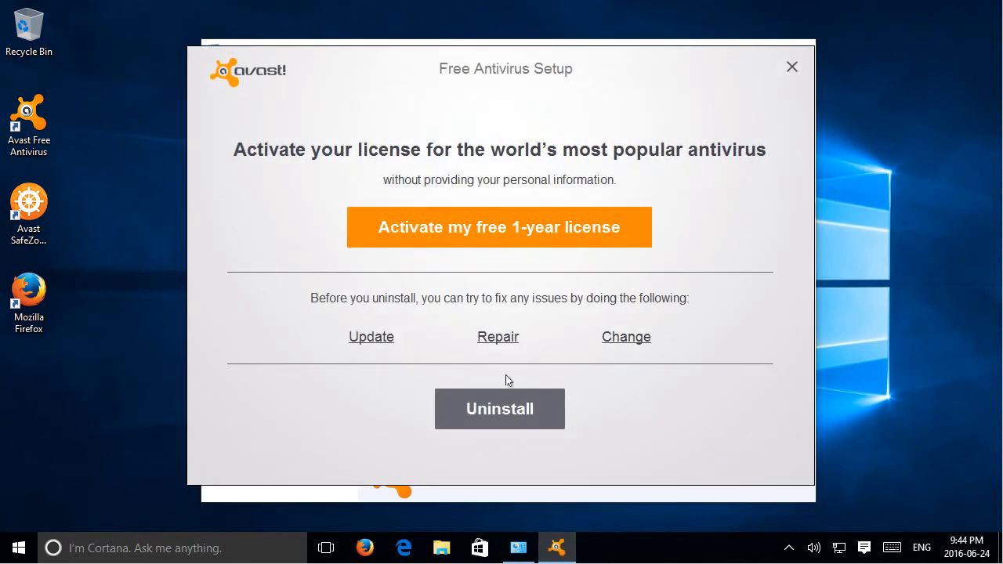
mouse_move(499, 407)
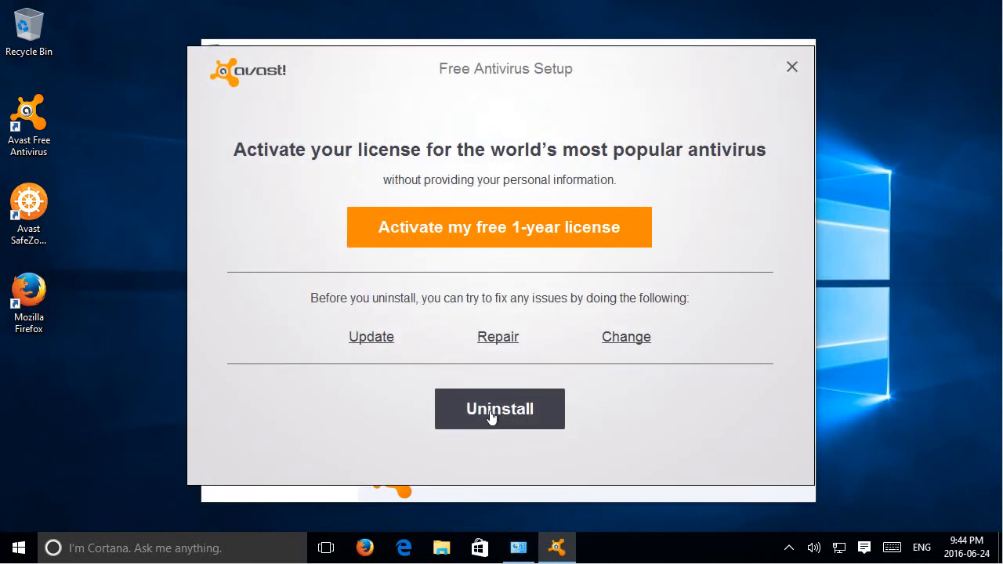
left_click(498, 408)
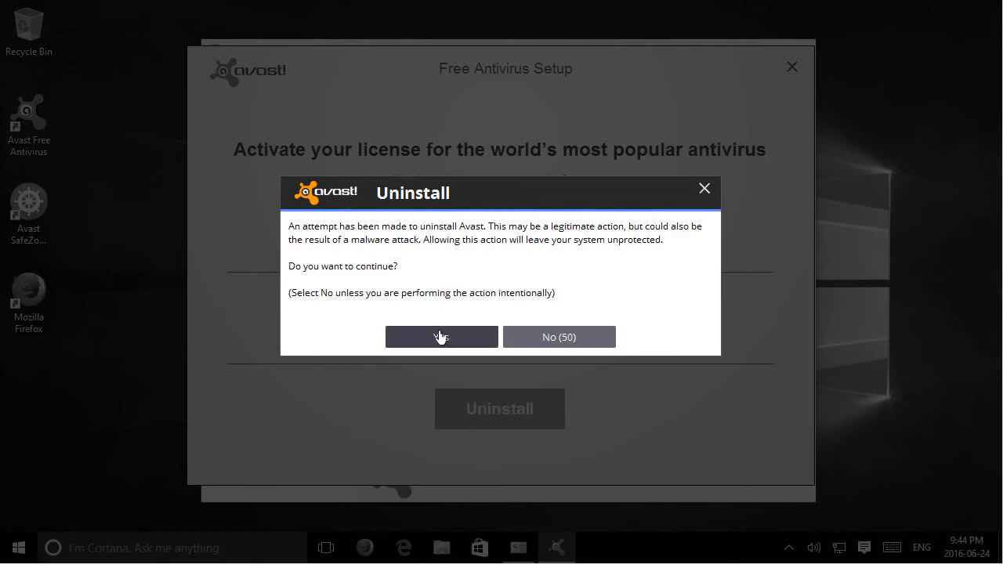
left_click(442, 336)
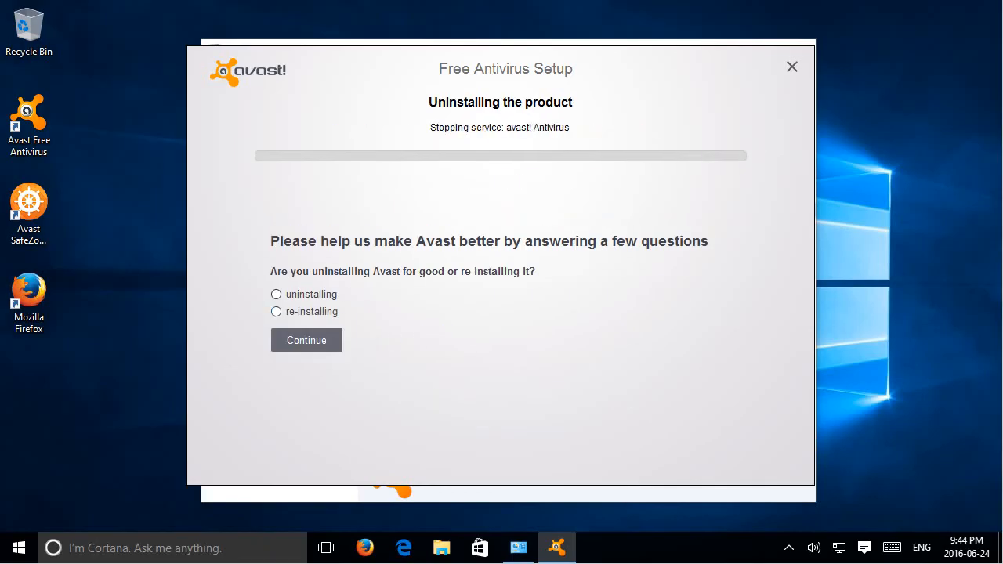
mouse_move(400, 305)
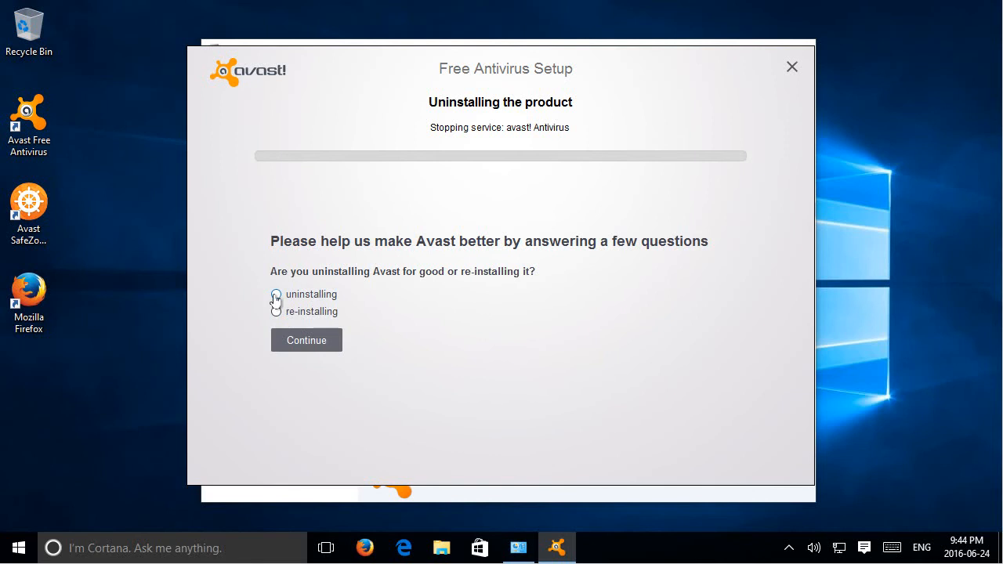
Step: Choose the 'uninstalling' feedback answer and continue past the survey
left_click(276, 295)
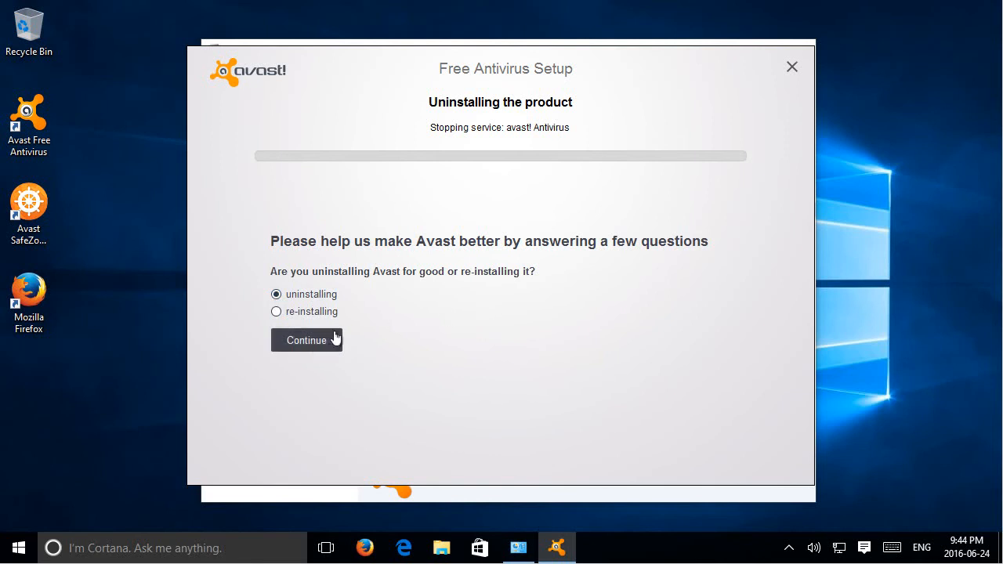
left_click(307, 340)
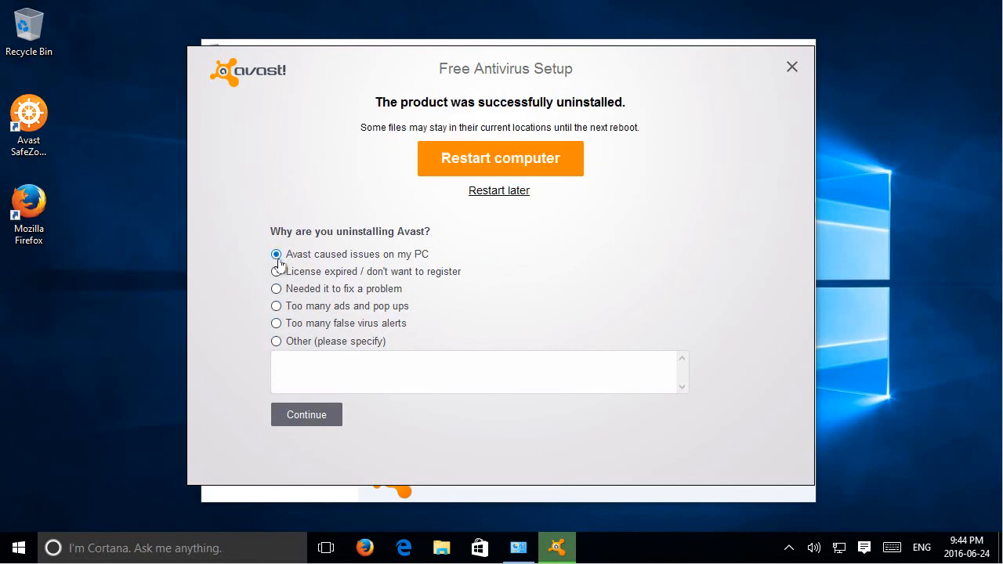
mouse_move(307, 414)
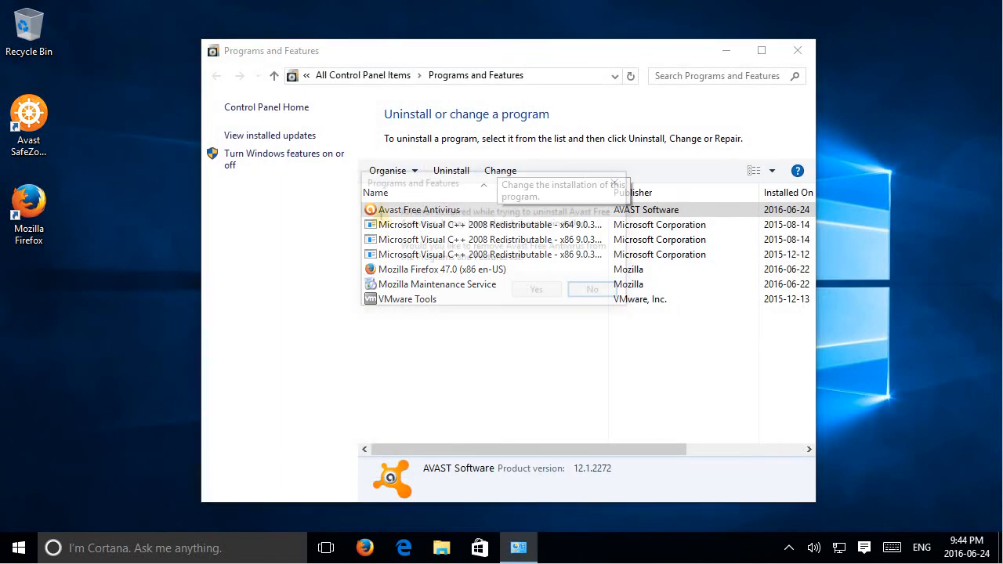
Step: Restart the computer from the success screen to finish removing Avast
left_click(536, 288)
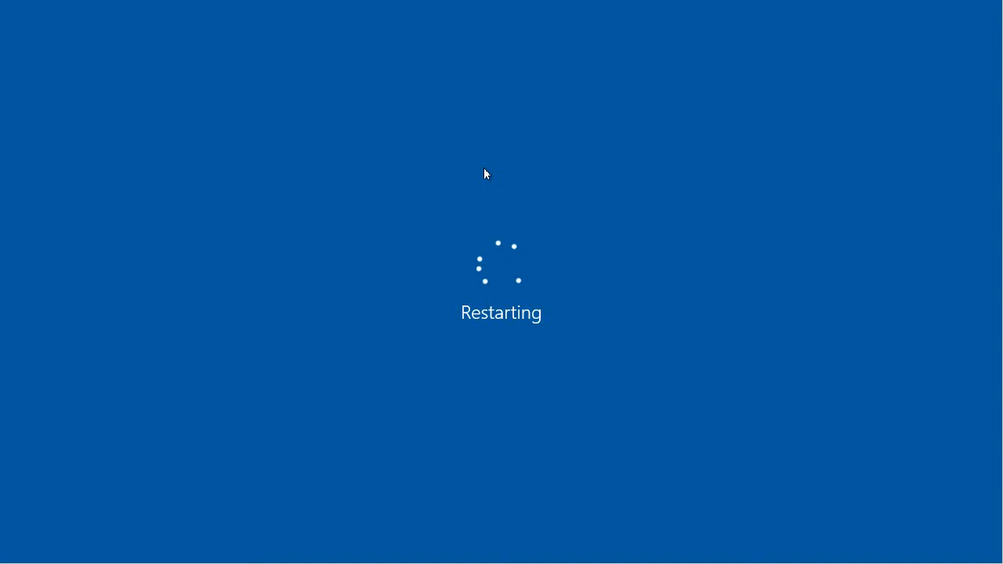